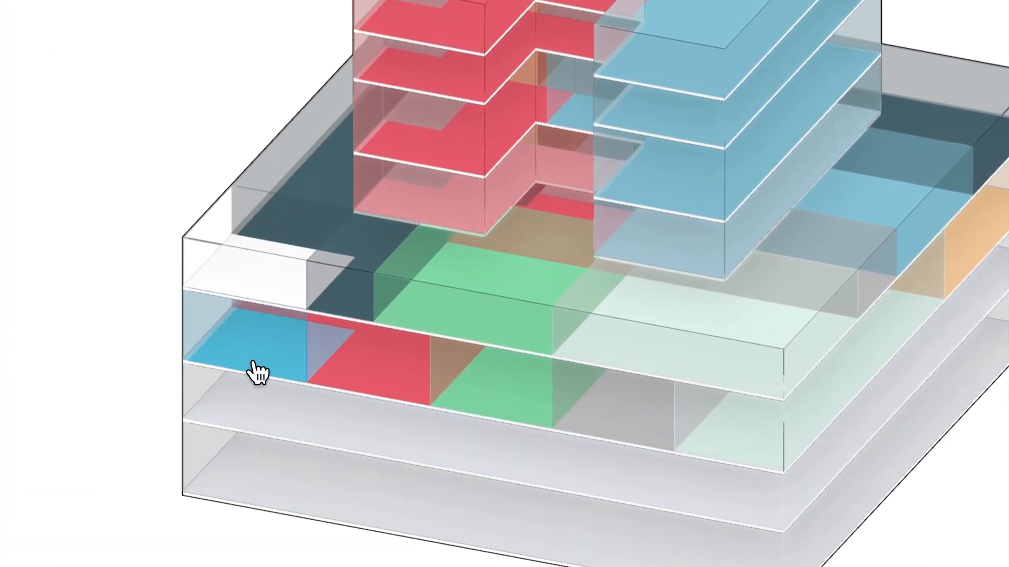
Pick the ATRIUM space in the podium and move it up to Level 10.
{"action": "left_click", "coordinate": [258, 347]}
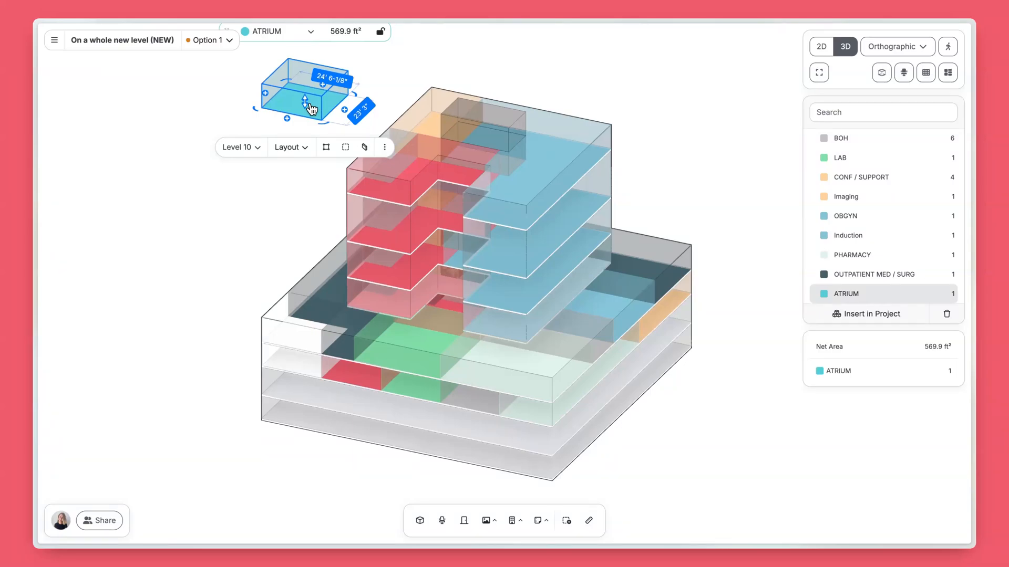
Move the ATRIUM back down to Level 2 using the space's level list.
{"action": "left_click", "coordinate": [237, 147]}
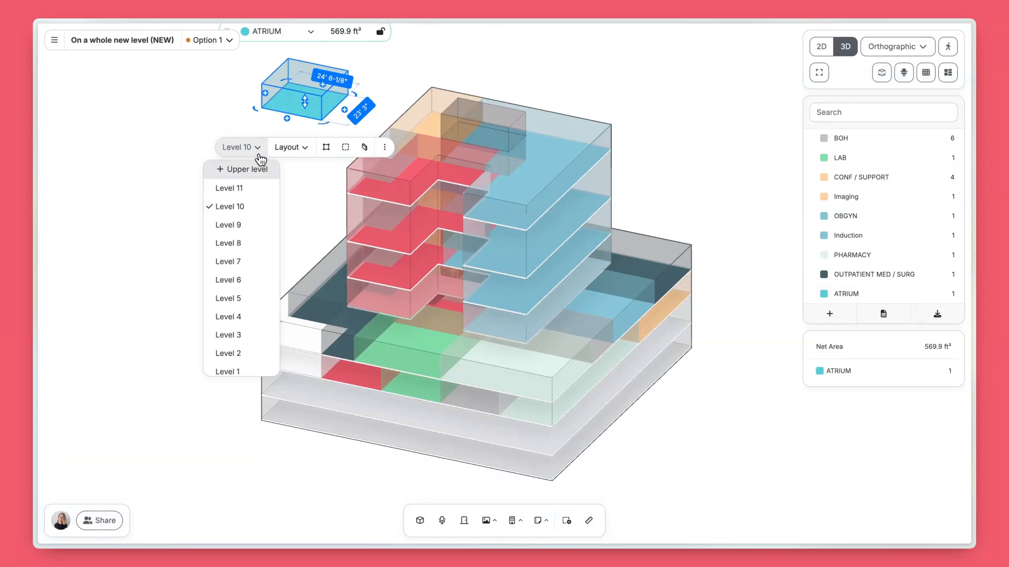
{"action": "left_click", "coordinate": [227, 353]}
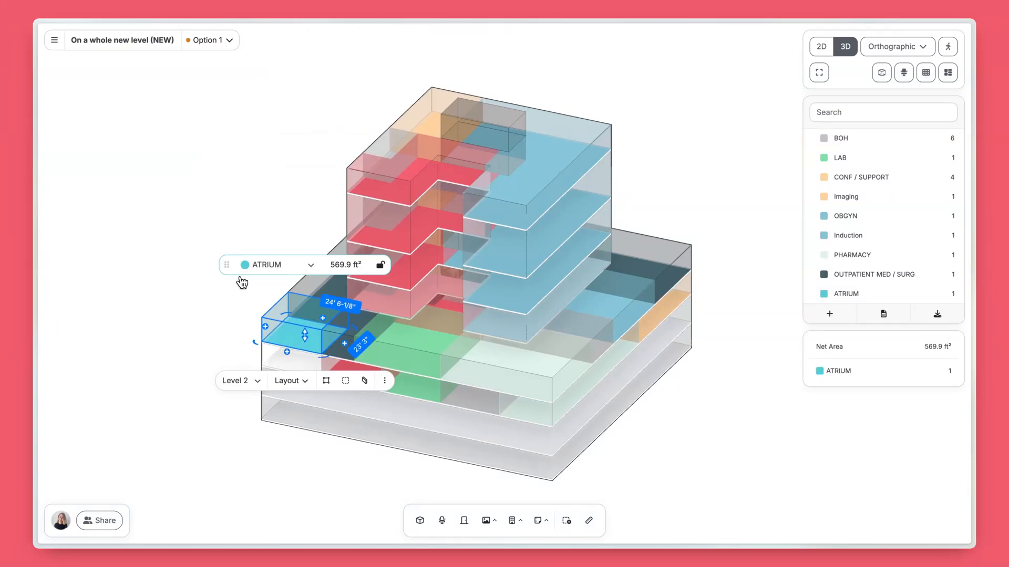
{"action": "left_click", "coordinate": [237, 380]}
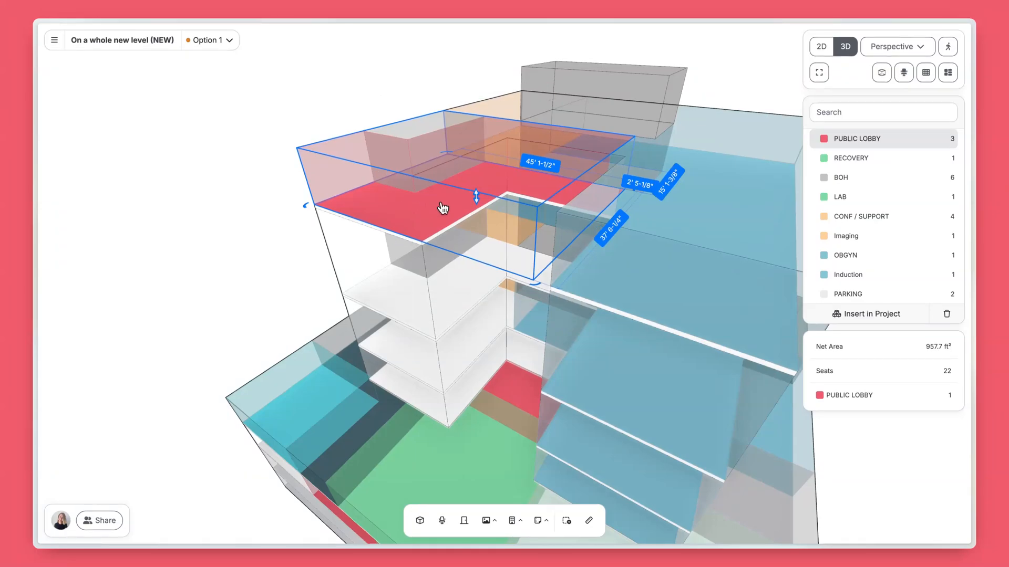
{"action": "mouse_move", "coordinate": [476, 203]}
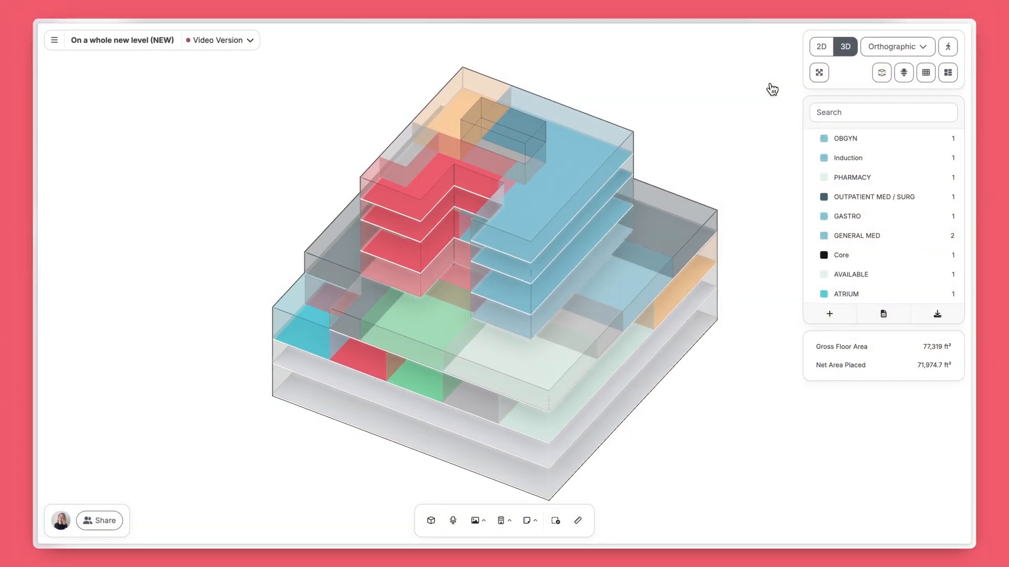
Switch to the 2D view and choose Edit levels from the All levels list.
{"action": "left_click", "coordinate": [821, 46]}
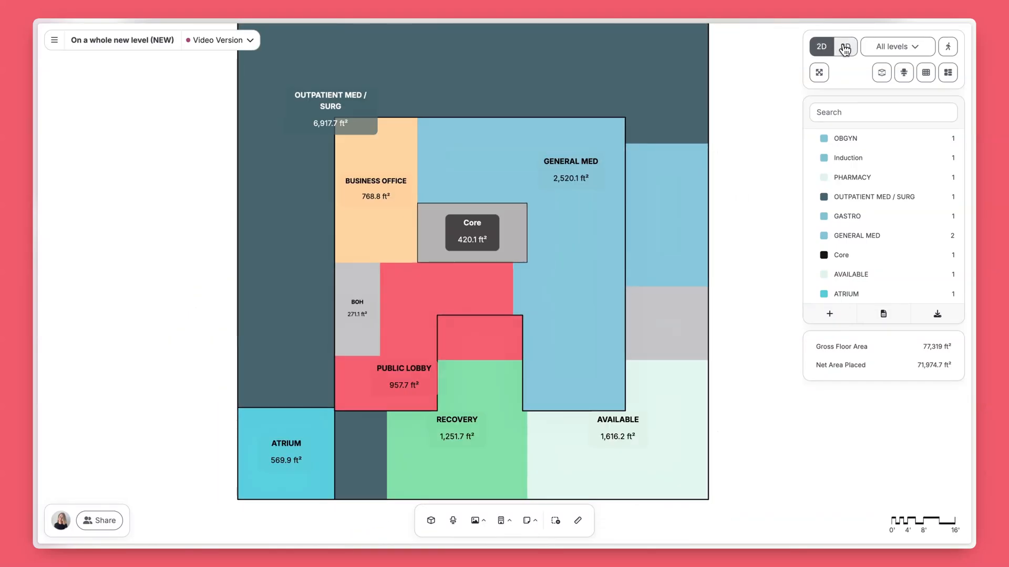
{"action": "left_click", "coordinate": [896, 46]}
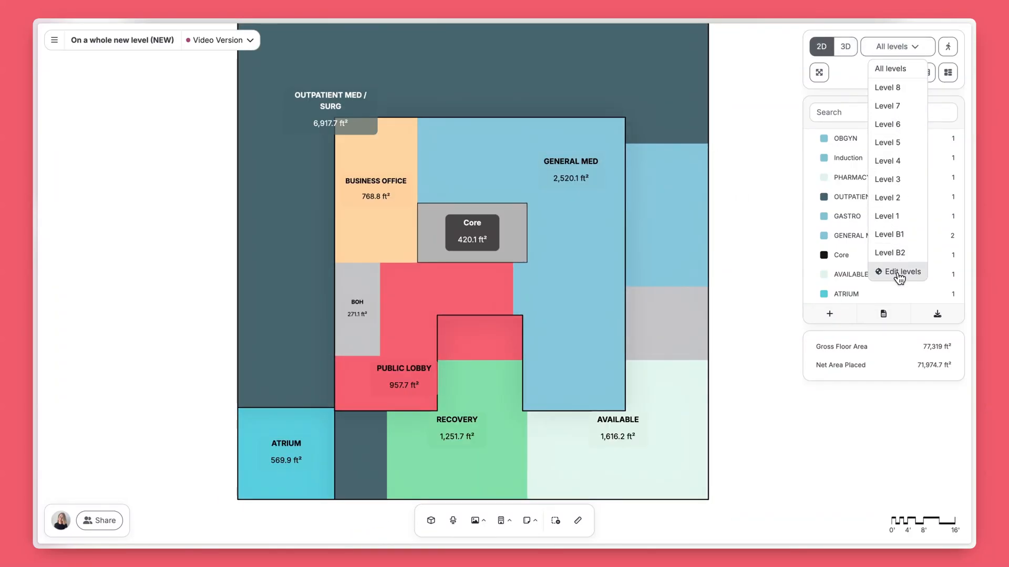
{"action": "left_click", "coordinate": [845, 45]}
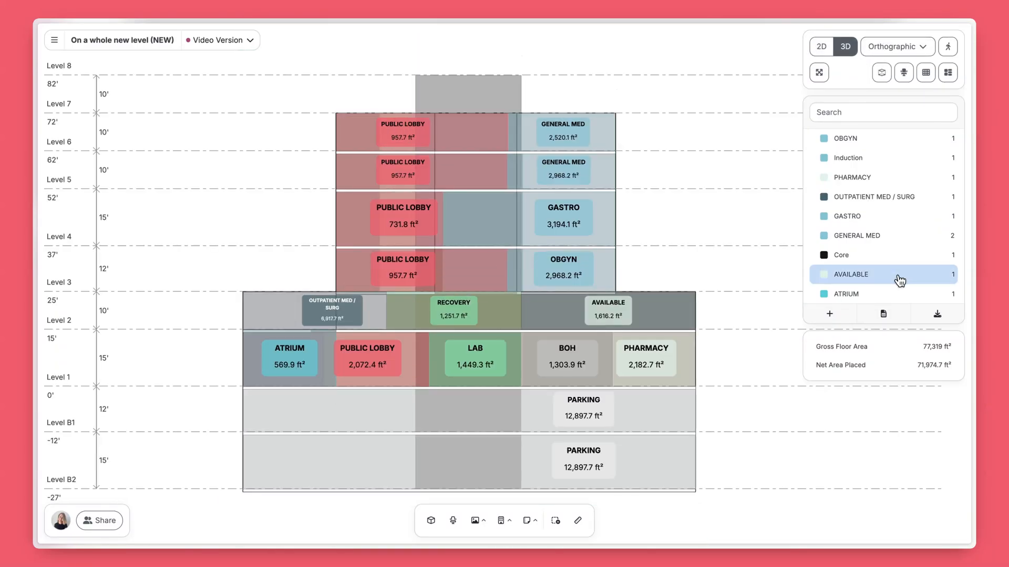
Edit the level elevation values so Level 1 rises from 15' to 25'.
{"action": "left_click", "coordinate": [821, 46]}
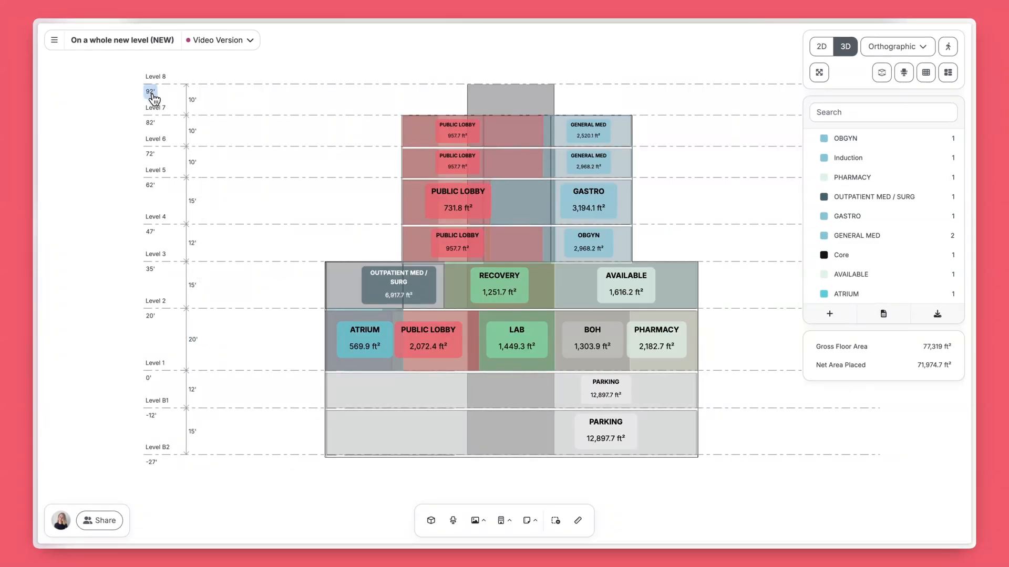
{"action": "left_click", "coordinate": [150, 316]}
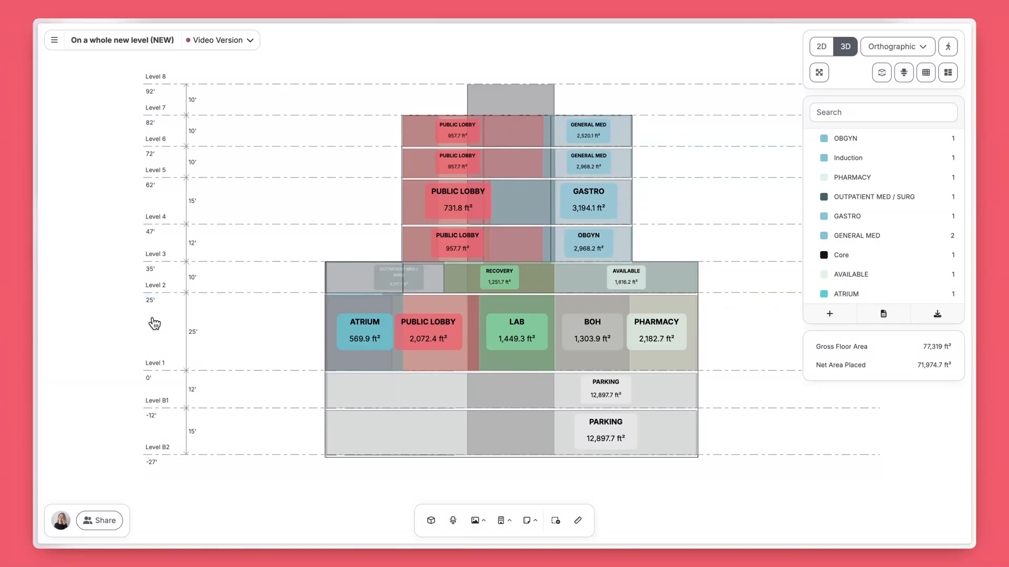
{"action": "mouse_move", "coordinate": [159, 315]}
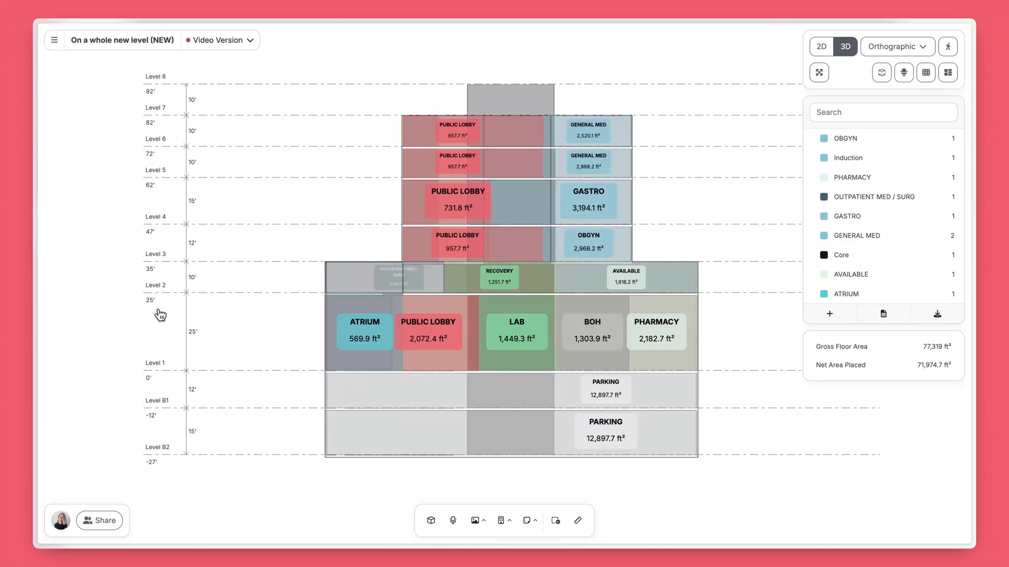
{"action": "left_click", "coordinate": [456, 131]}
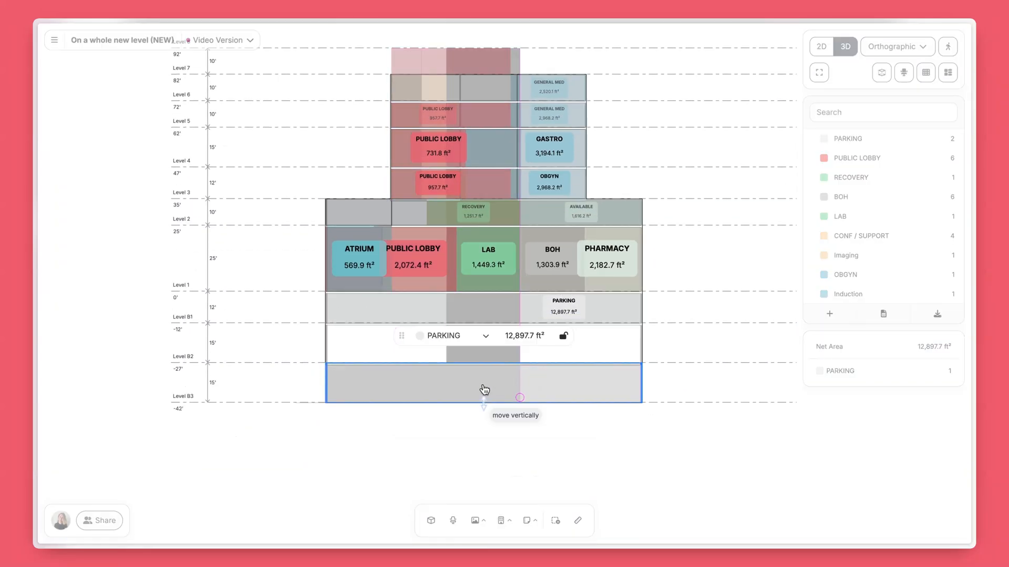
Place the PARKING space onto the new basement Level B3 at -42'.
{"action": "left_click", "coordinate": [299, 440]}
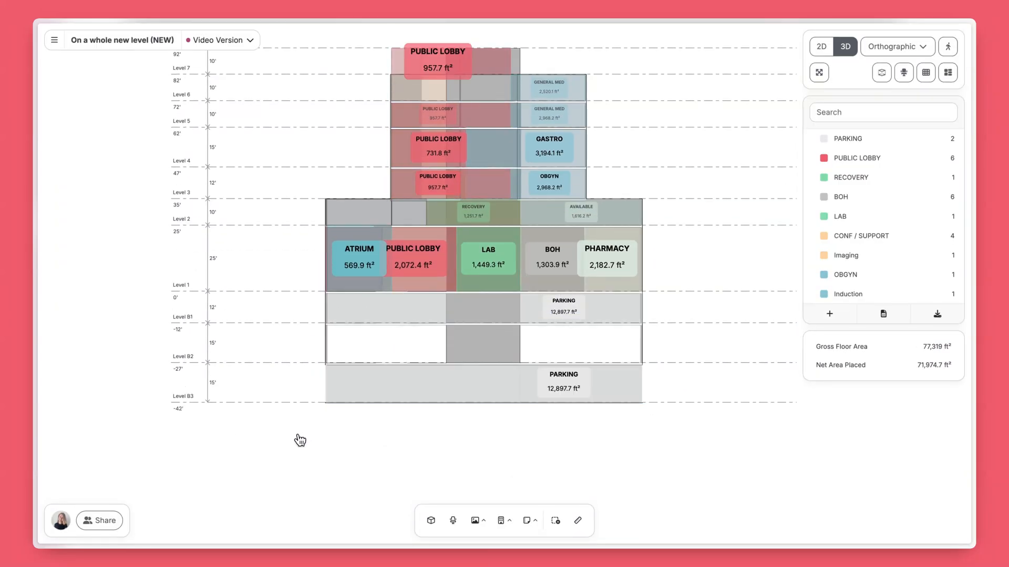